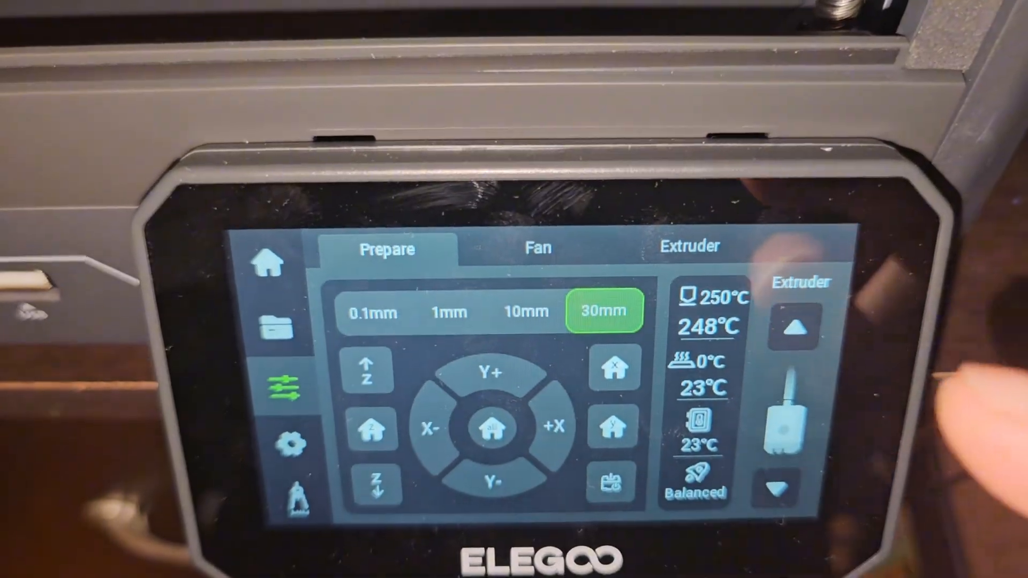
Extrude 30mm of filament through the nozzle once it reaches 250°C
click(794, 296)
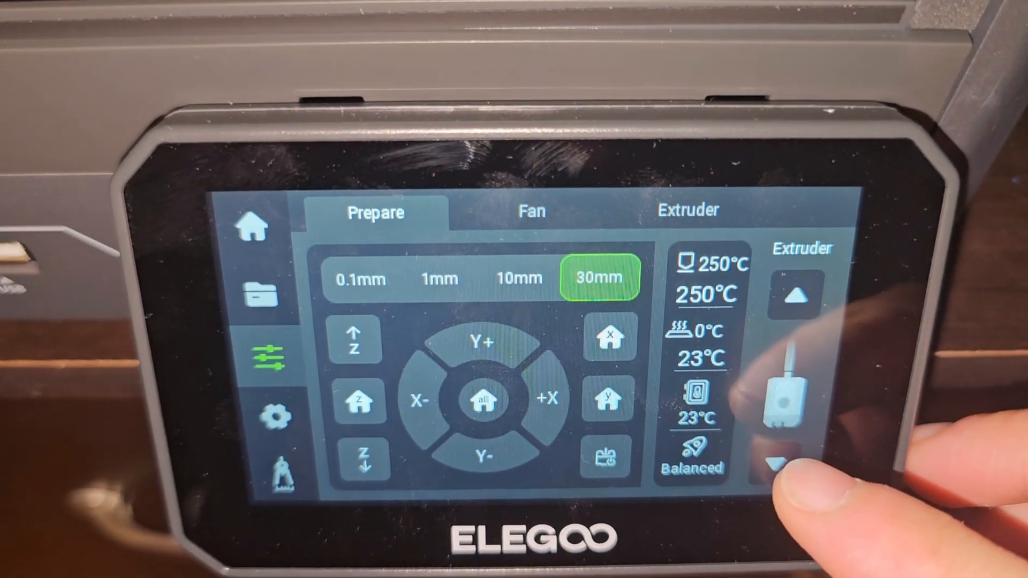